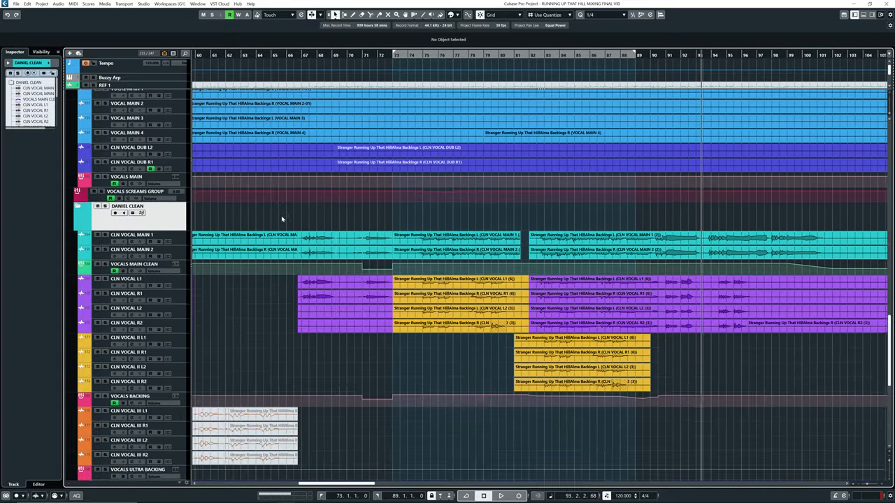
- Open the lead scream vocal's Virtual Mix Rack chain with compressor, EQ and de-esser modules
{"action": "scroll", "scroll_direction": "down", "scroll_amount": 3}
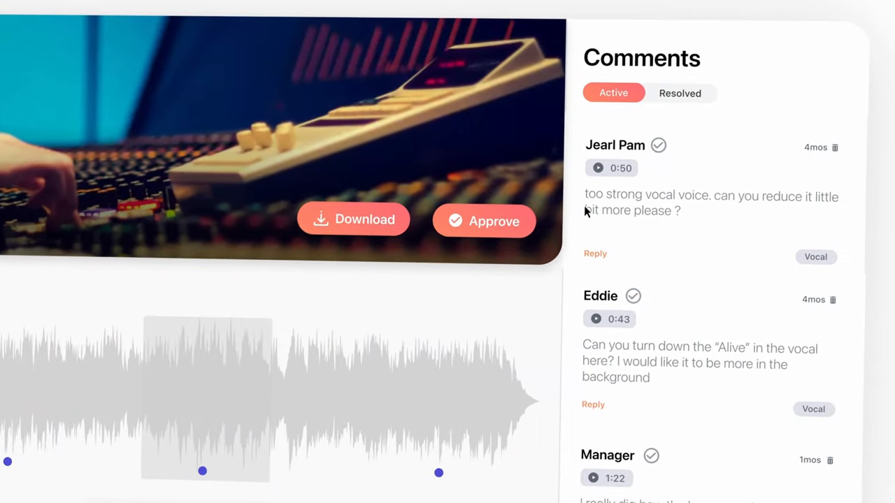
{"action": "scroll", "scroll_direction": "down", "scroll_amount": 3}
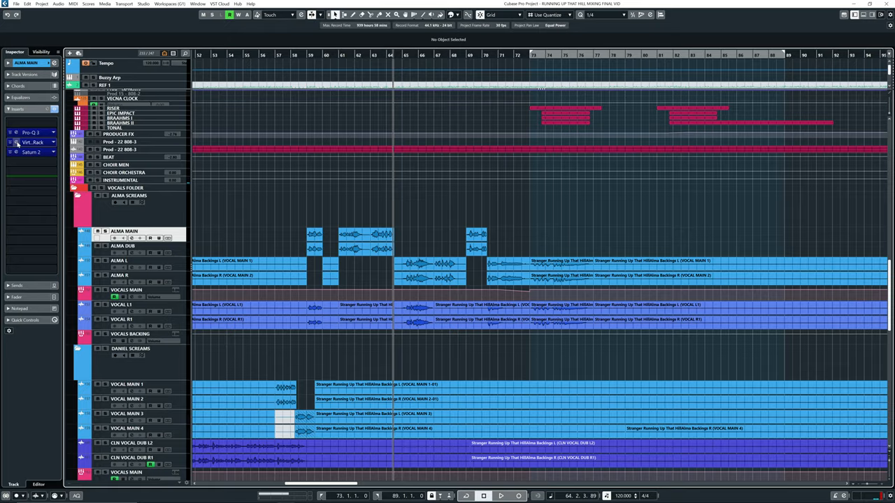
{"action": "double_click", "coordinate": [34, 142]}
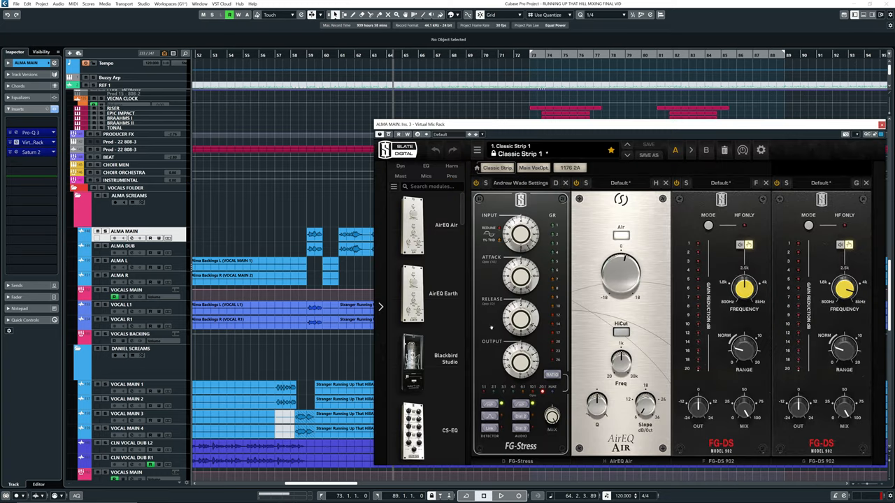